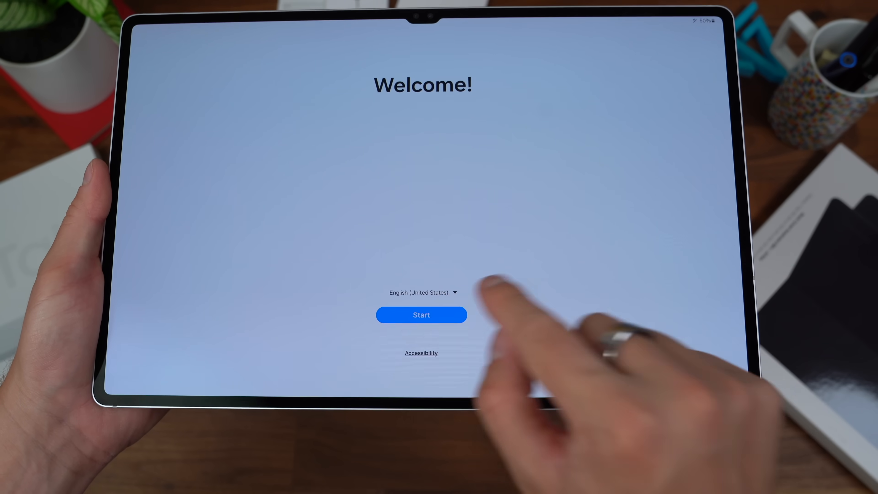
# Start setup, accept the Samsung terms and choose Fingerprints as the screen-lock method.
pyautogui.click(421, 315)
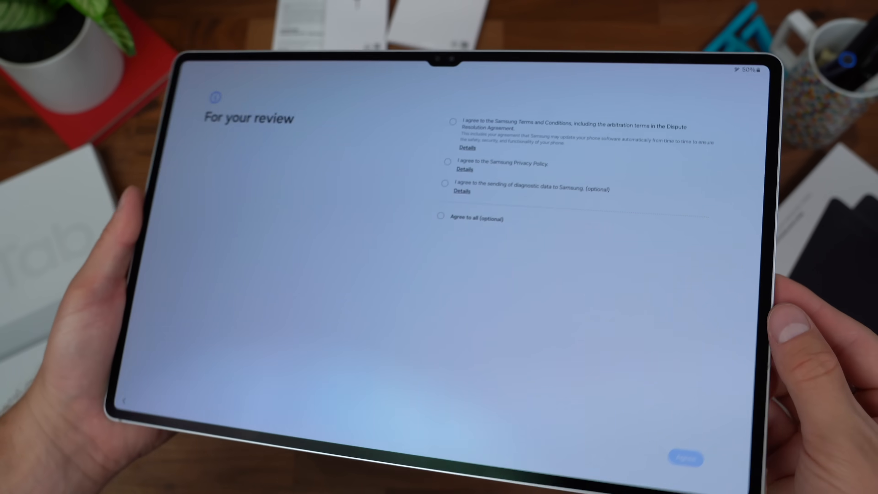
pyautogui.click(684, 459)
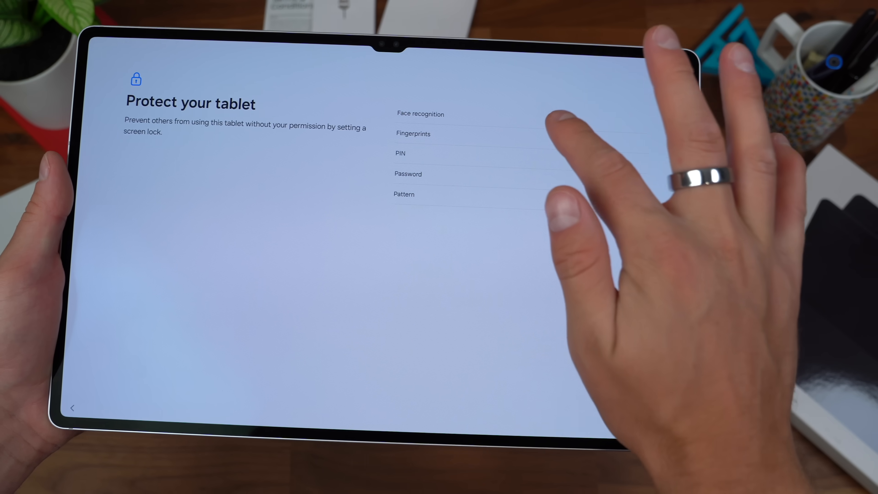
pyautogui.click(413, 133)
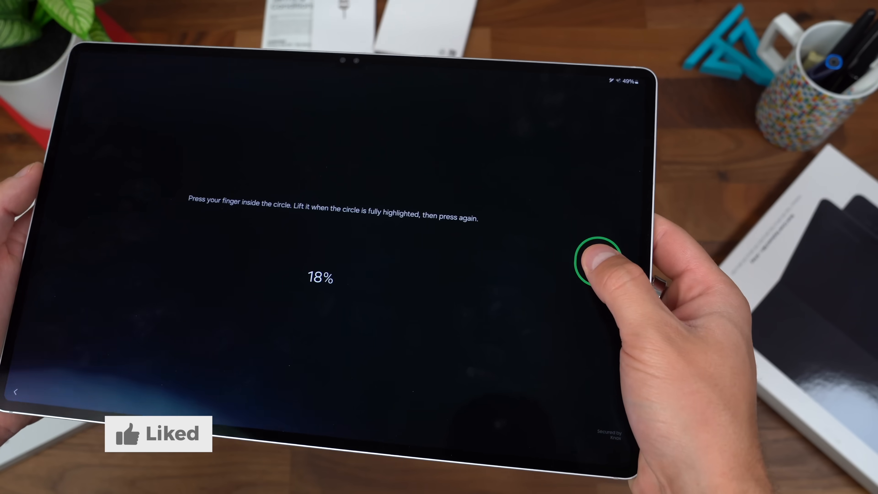
# Scan the finger repeatedly until enrollment reaches 100%, then continue without adding another fingerprint.
pyautogui.click(602, 260)
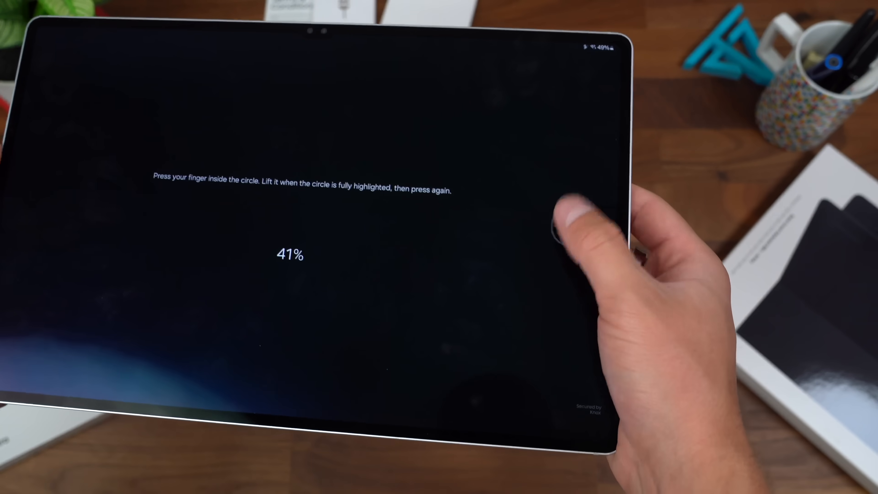
pyautogui.click(582, 241)
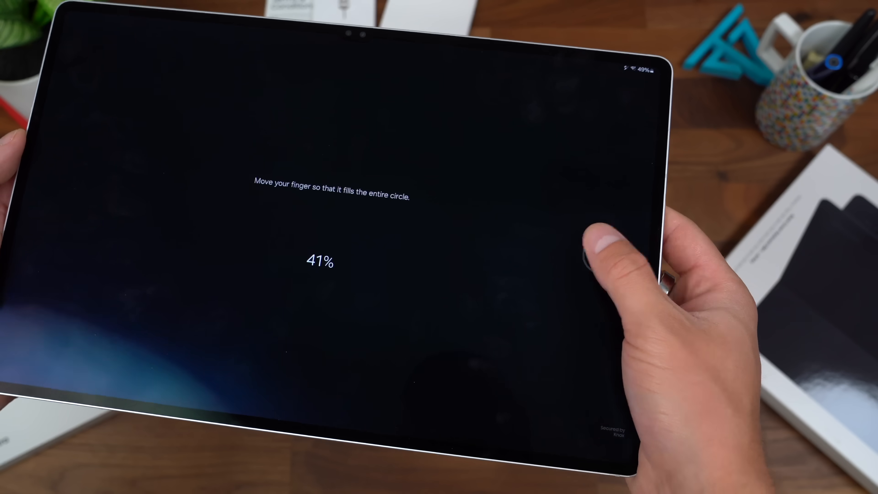
pyautogui.click(619, 255)
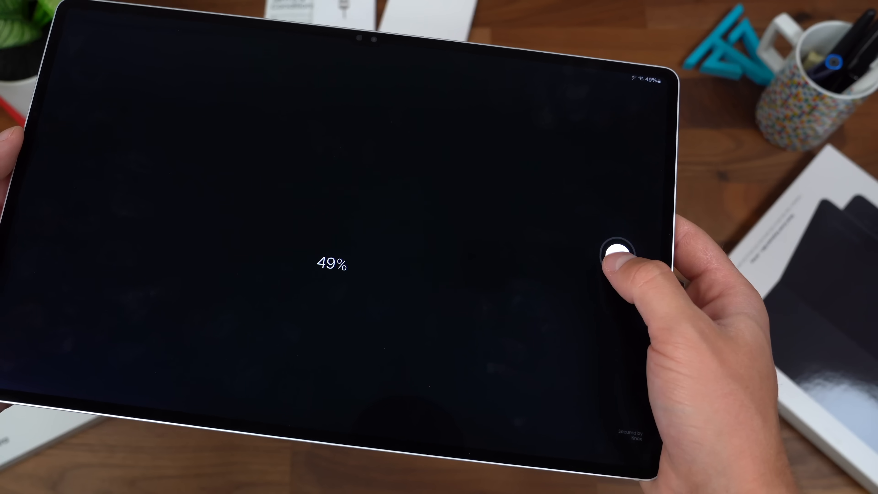
pyautogui.click(616, 258)
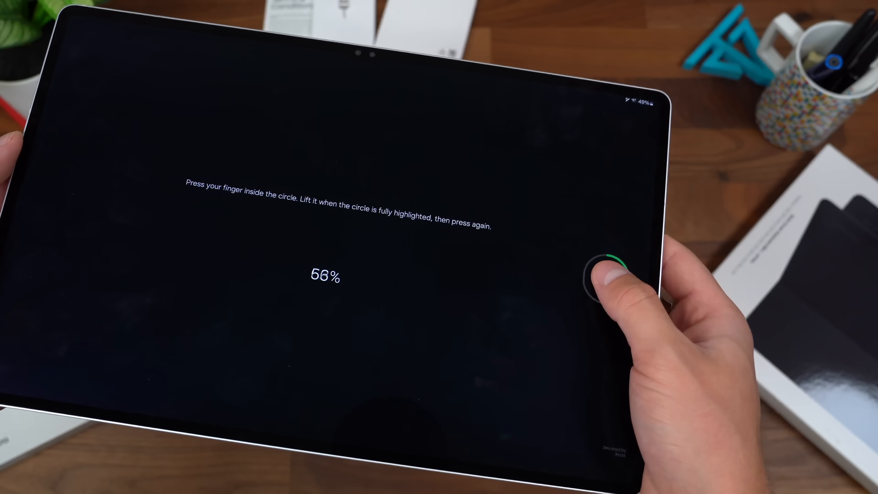
pyautogui.click(630, 262)
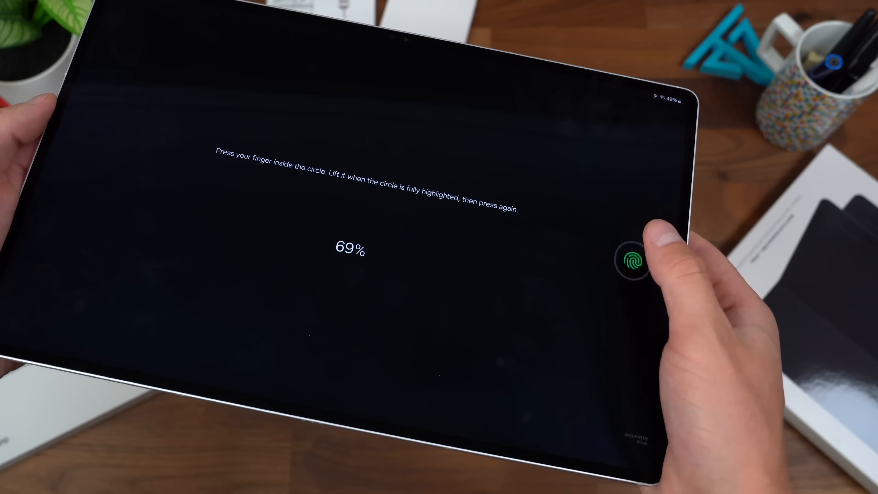
pyautogui.click(632, 260)
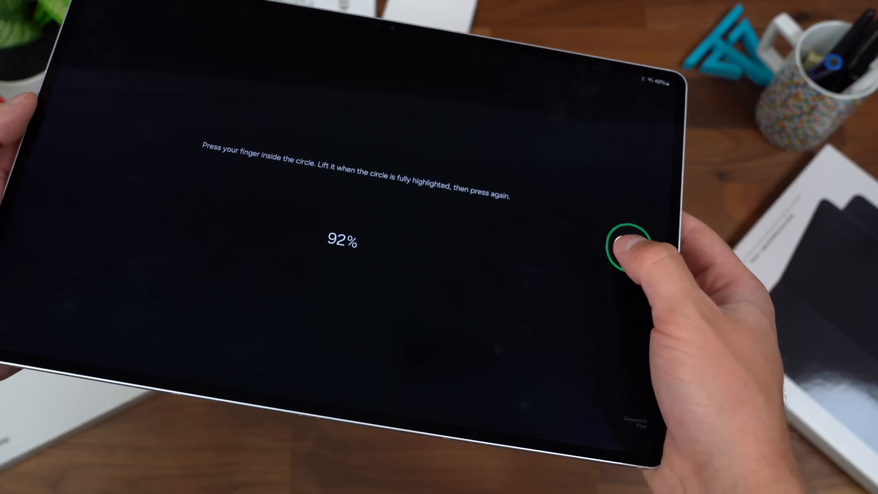
pyautogui.click(622, 241)
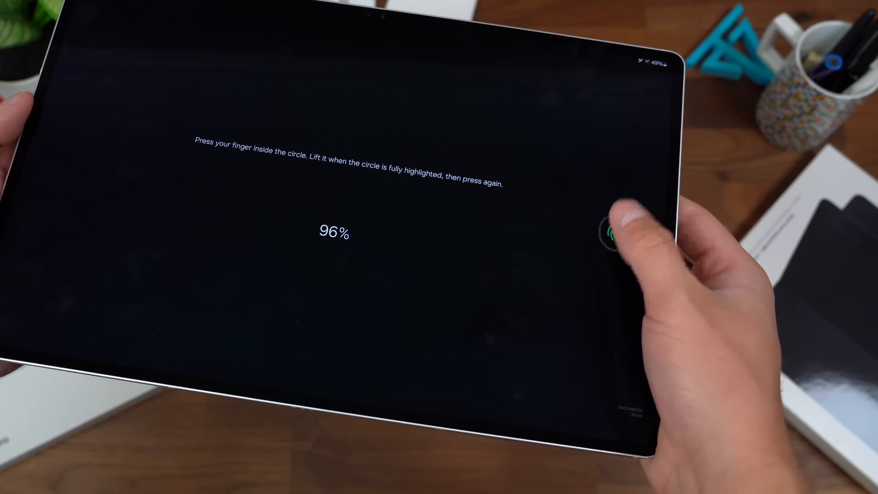
pyautogui.click(611, 235)
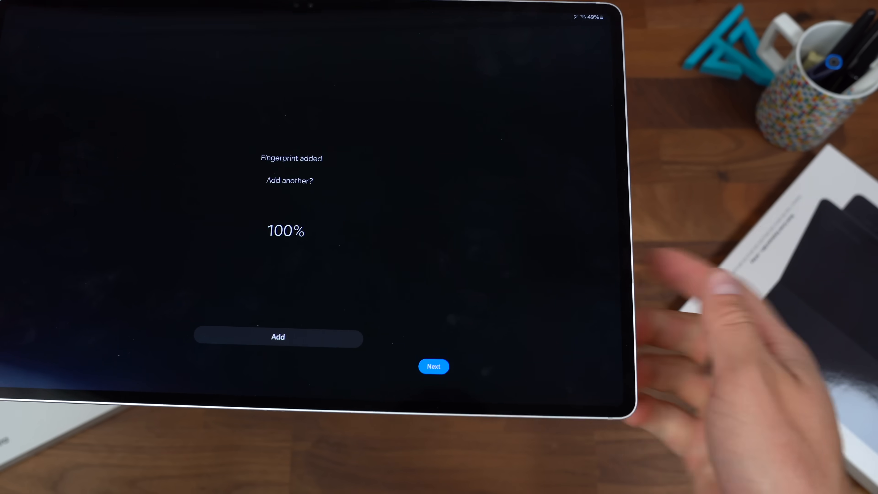
pyautogui.click(434, 367)
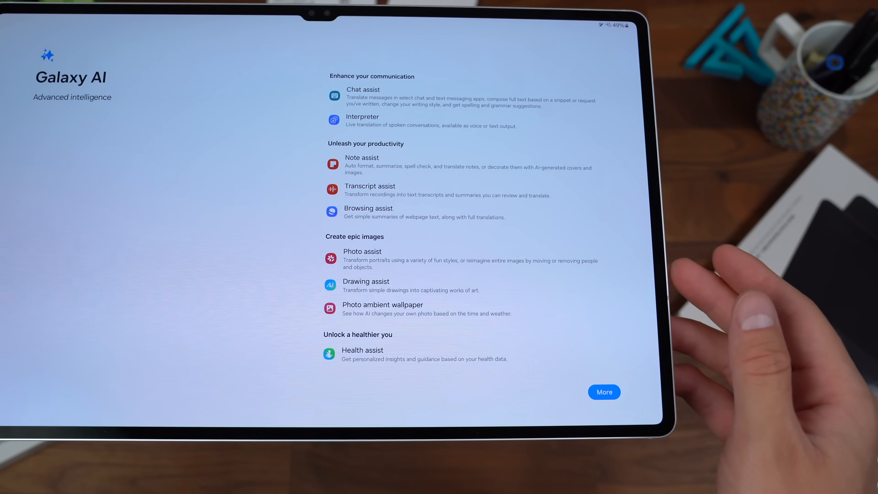
# Expand the full Galaxy AI feature list with More and continue with Next.
pyautogui.click(605, 392)
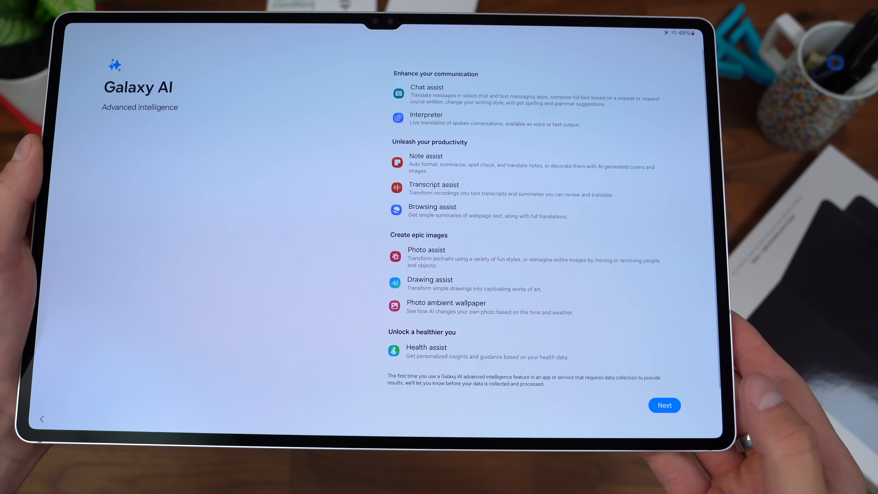
pyautogui.click(664, 405)
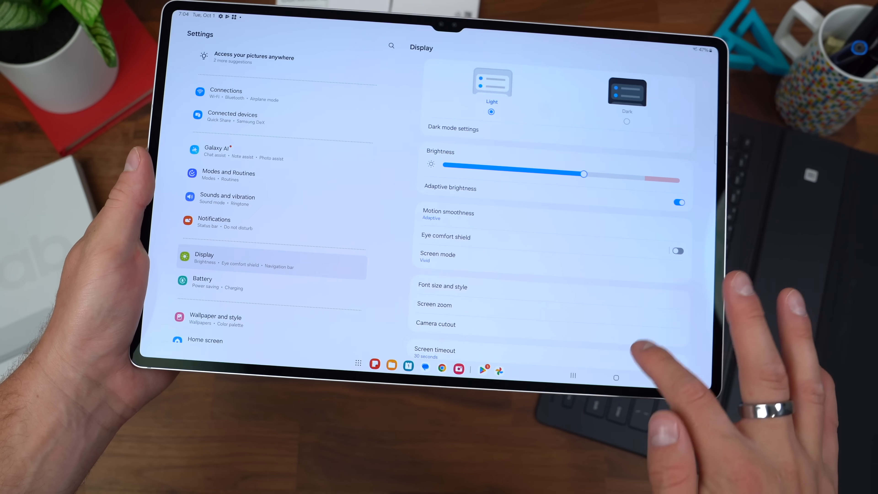
pyautogui.click(447, 215)
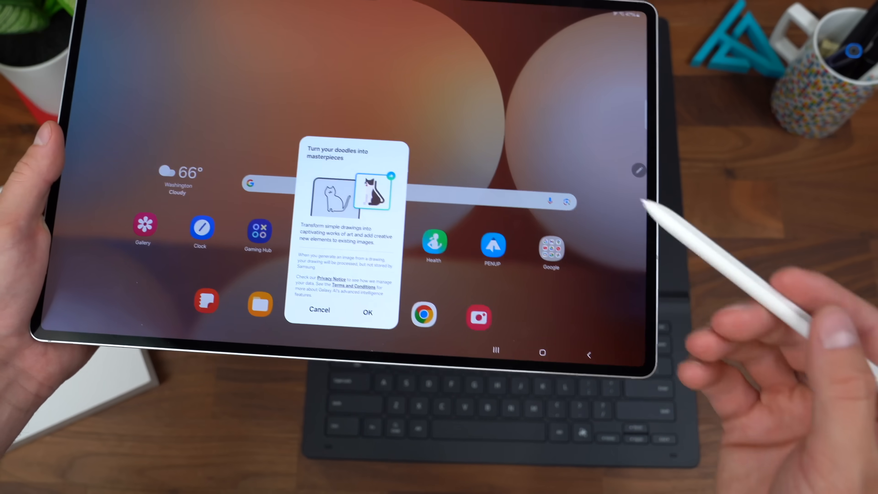
# Accept the Sketch to Image intro, generate the sample cat drawing and start a new sketch.
pyautogui.click(367, 312)
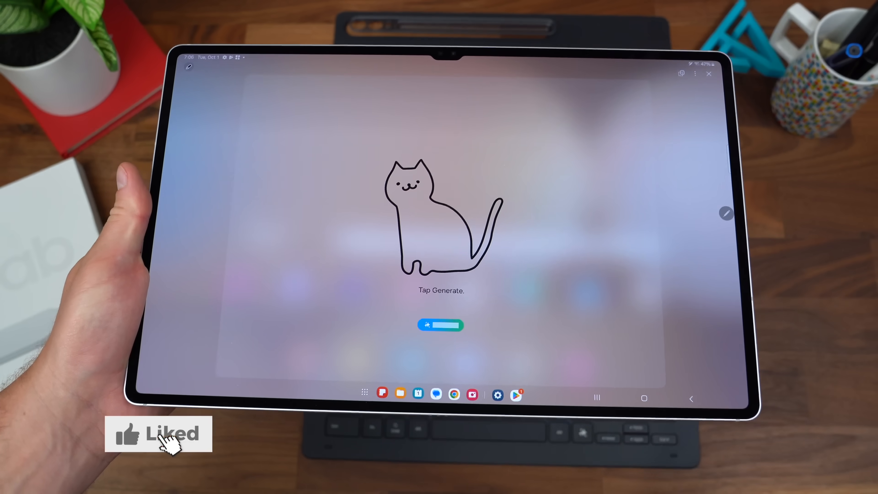
pyautogui.click(440, 325)
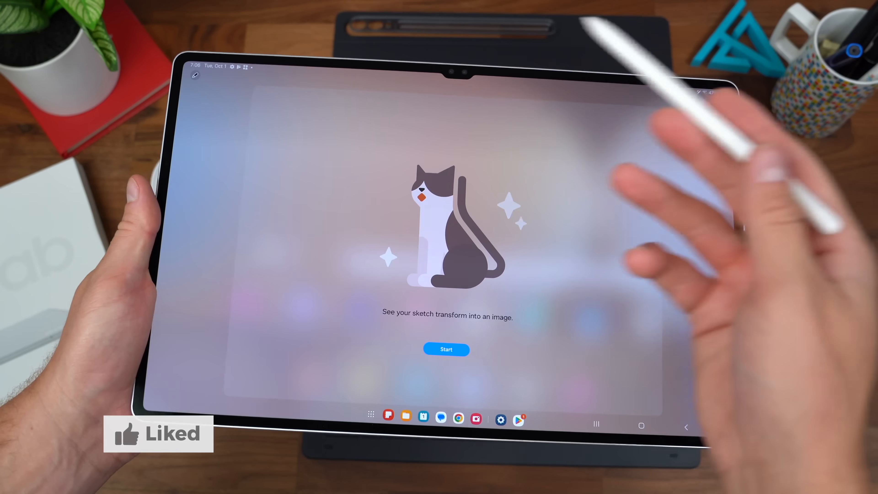
pyautogui.click(446, 349)
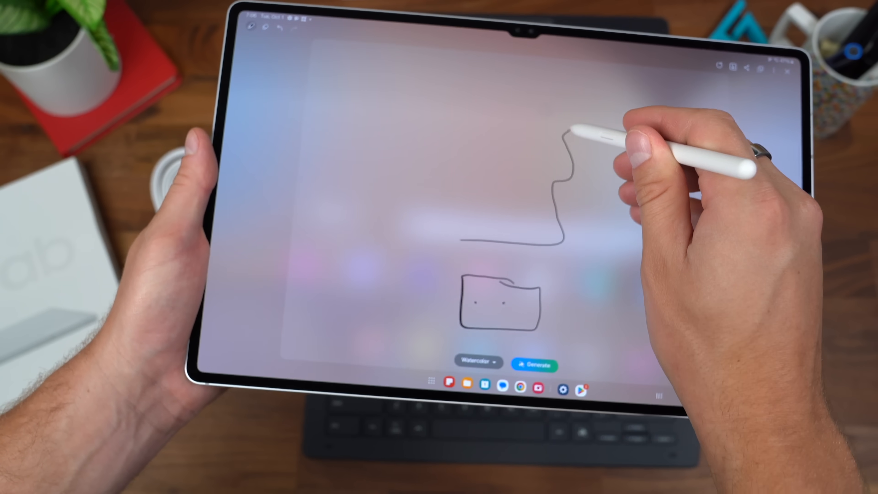
# Draw the right side of the balloon body and the oval at its top with the S Pen.
pyautogui.moveTo(571, 129); pyautogui.dragTo(459, 235)
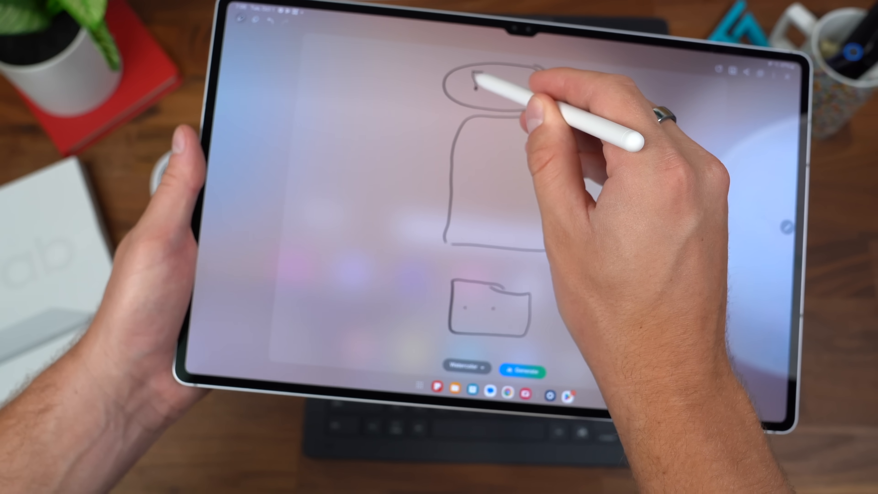
pyautogui.moveTo(482, 78); pyautogui.dragTo(543, 190)
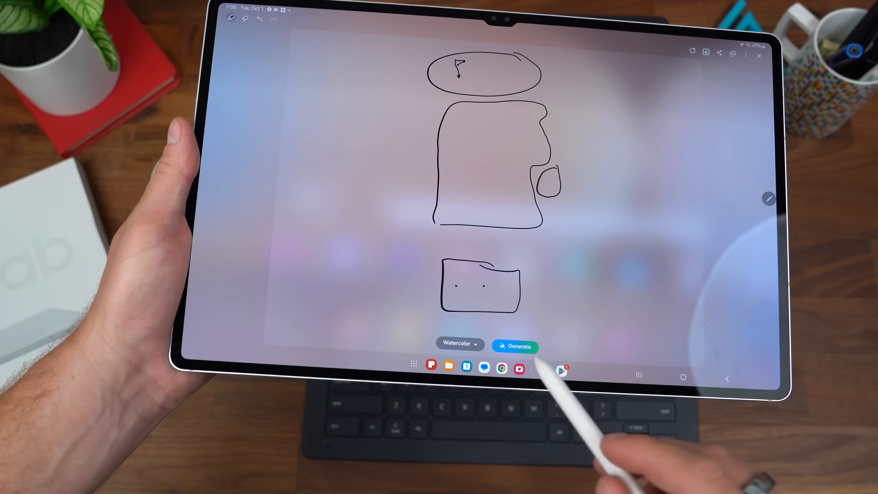
# Generate Watercolor balloon images, browse the results and request closing the session.
pyautogui.click(515, 346)
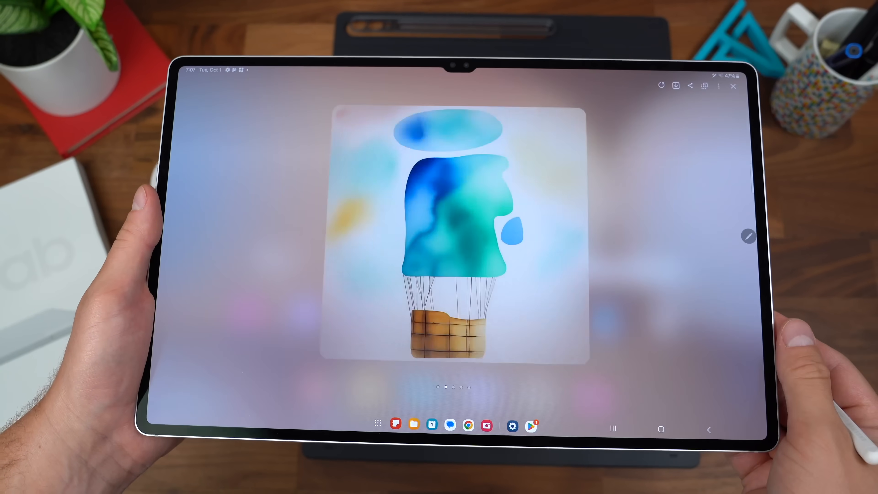
pyautogui.hscroll(-3)
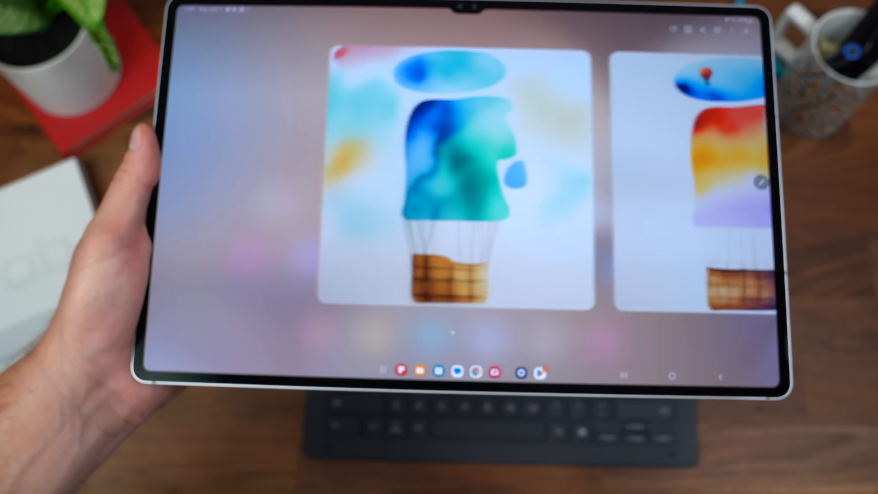
pyautogui.click(739, 27)
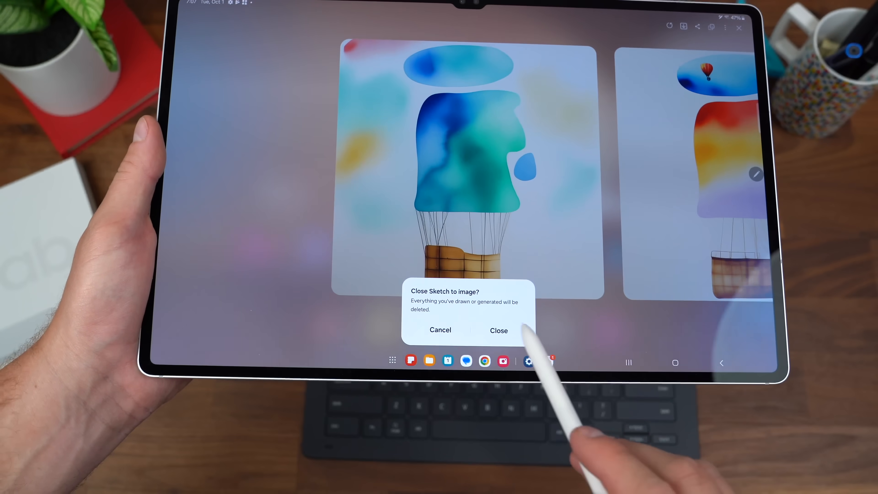
# Confirm discarding the balloon sketch and draw the outline of a house.
pyautogui.click(498, 330)
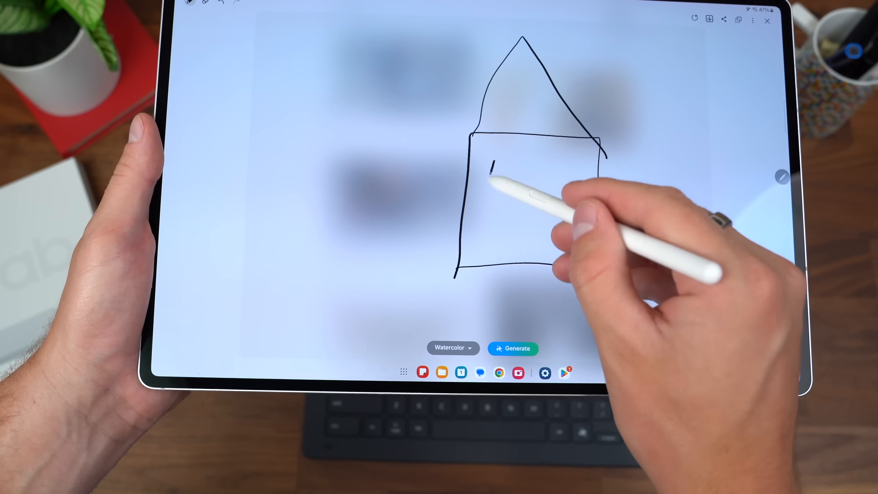
pyautogui.moveTo(506, 168); pyautogui.dragTo(588, 174)
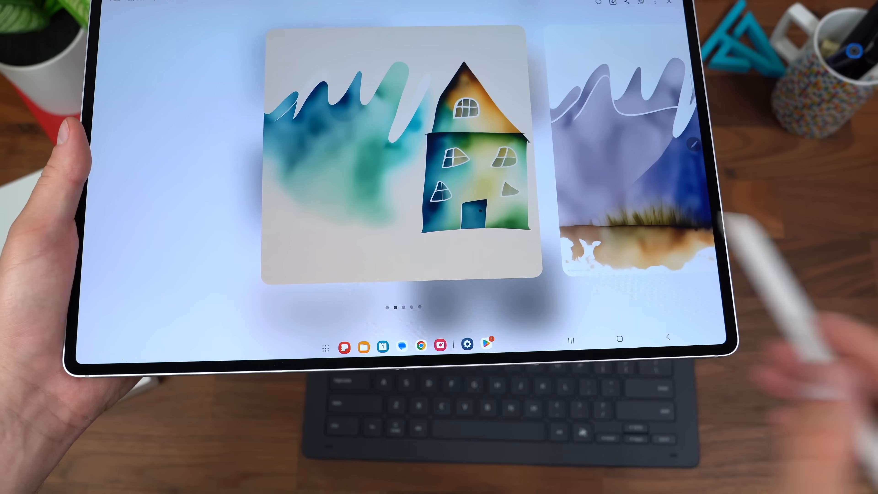
# Swipe back through the results carousel to the original house-and-hills pen sketch.
pyautogui.hscroll(-3)
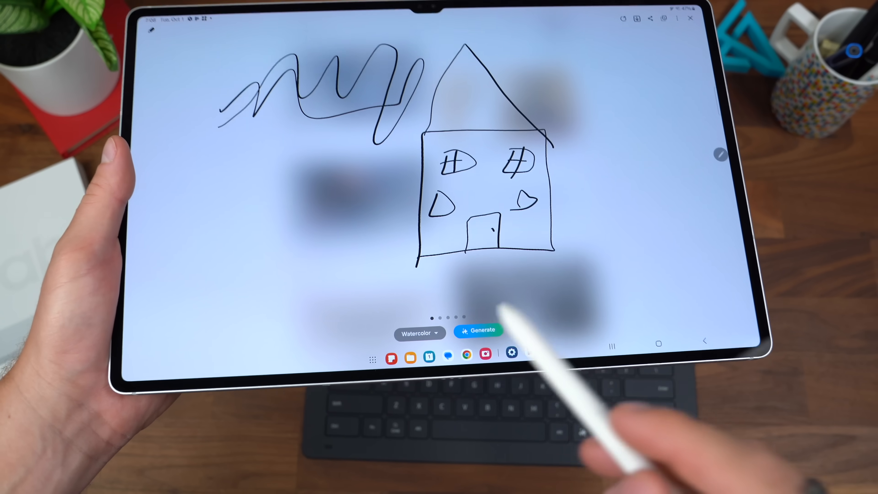
# Generate a colourful flat-style version of the house and browse the results carousel.
pyautogui.click(417, 333)
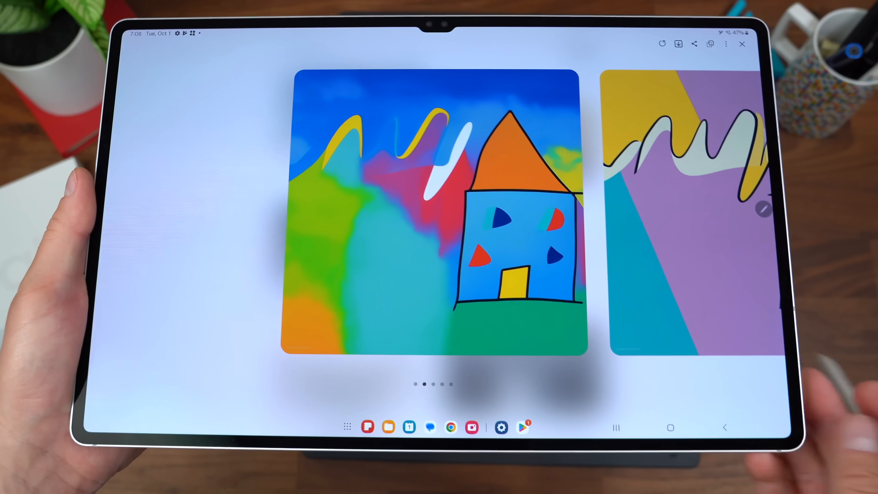
pyautogui.hscroll(-3)
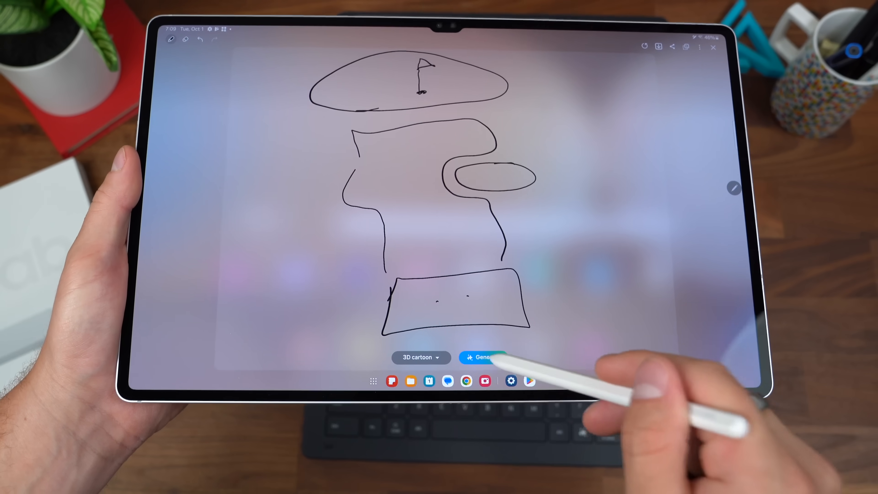
# Generate a 3D cartoon mini-golf scene from the flag-and-path sketch and browse the results.
pyautogui.click(483, 357)
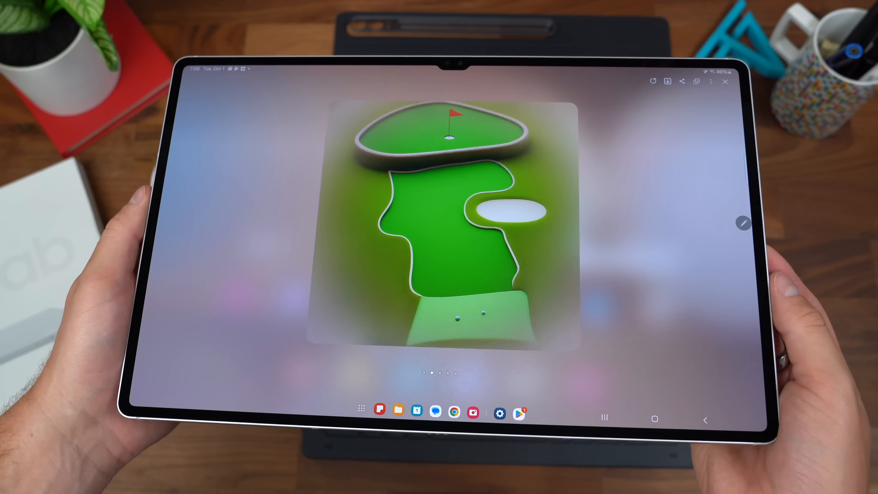
pyautogui.hscroll(-3)
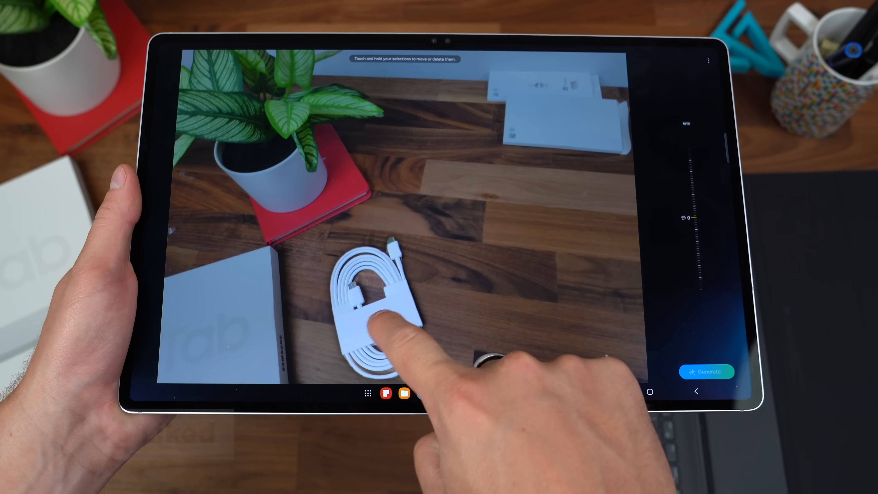
# Select the coiled white cable in the desk photo, erase it and generate the filled-in area.
pyautogui.click(370, 313)
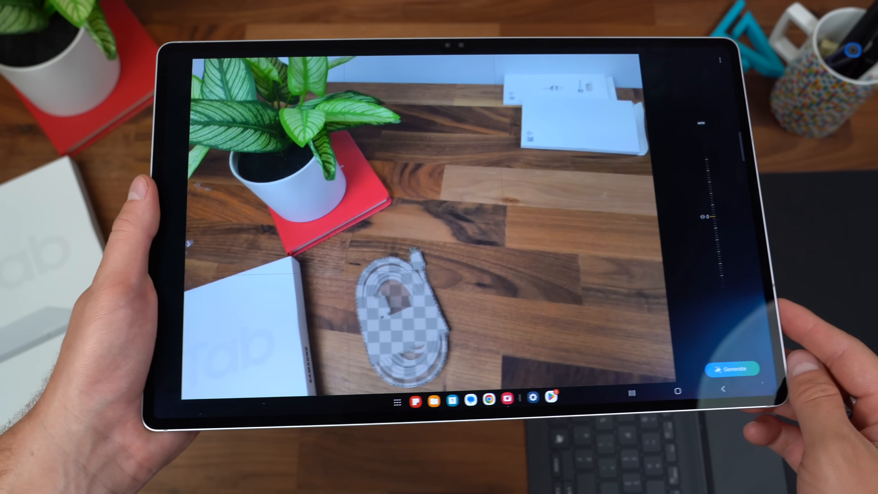
pyautogui.click(733, 369)
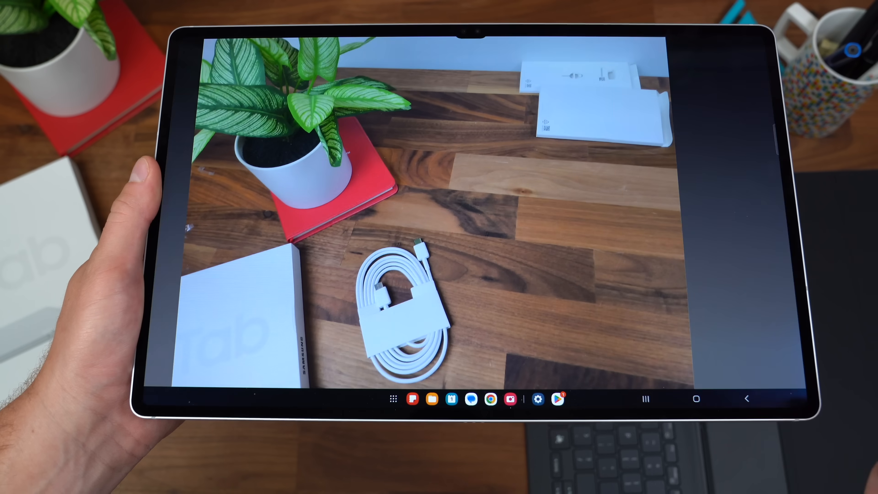
pyautogui.click(694, 398)
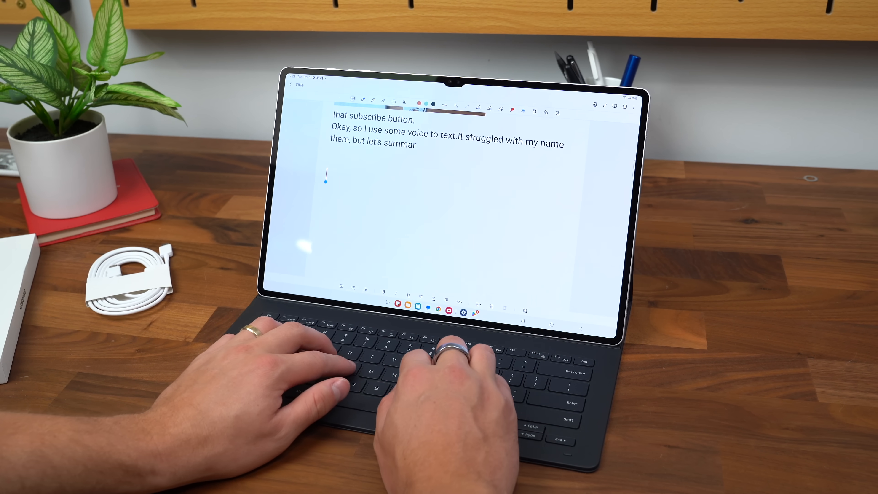
# Type a line thanking viewers for watching this video below the note text.
pyautogui.write('Hey ther ethank uyo')
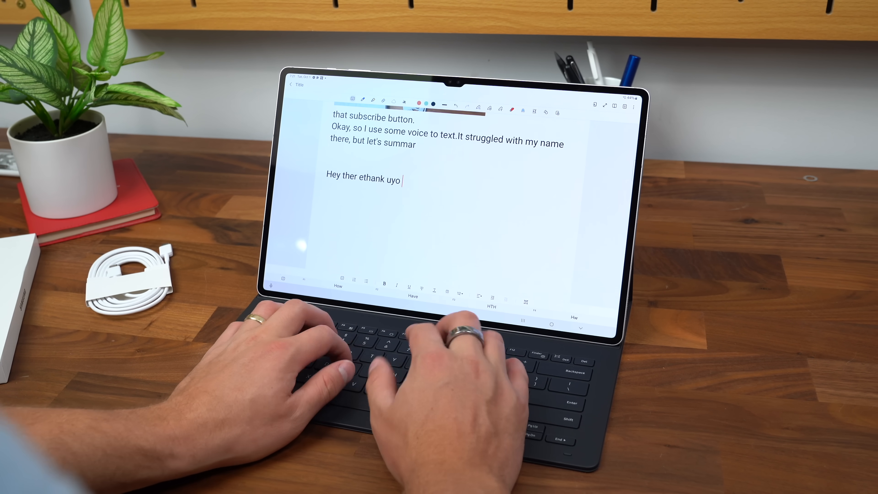
pyautogui.write('forwatching this')
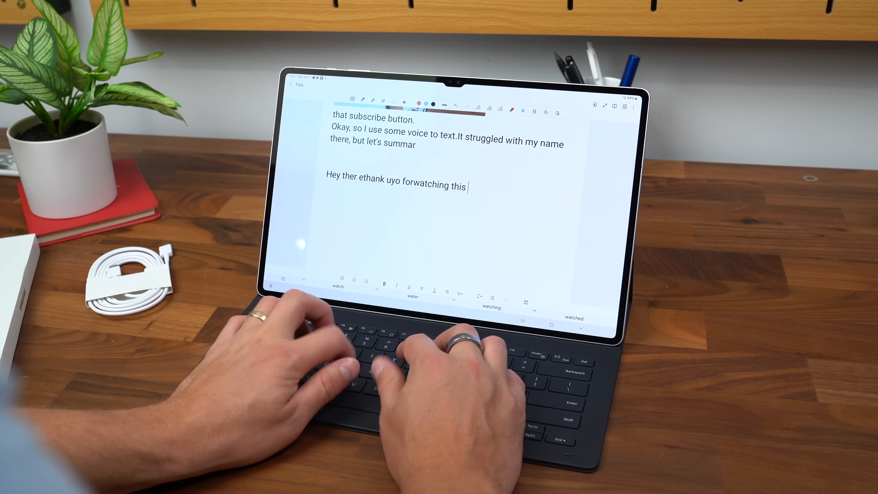
pyautogui.write('vidoe!!! I app')
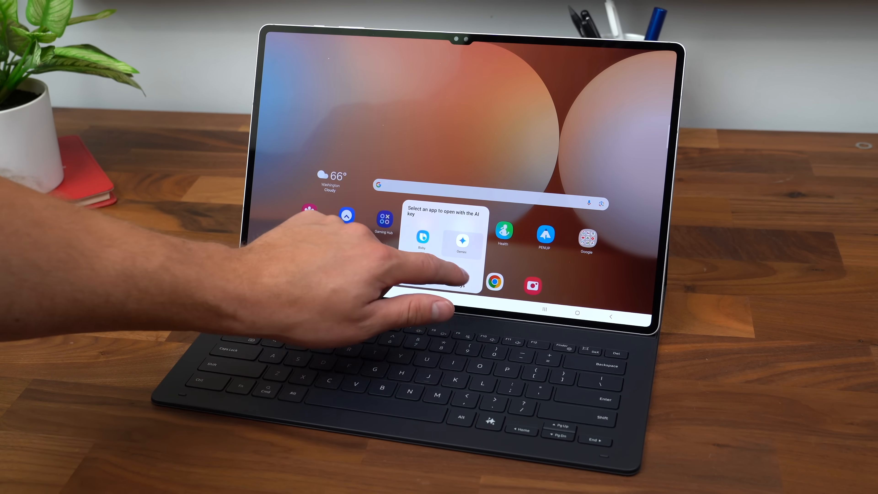
# Choose Gemini as the AI key app and continue past the Gemini Live intro.
pyautogui.click(462, 241)
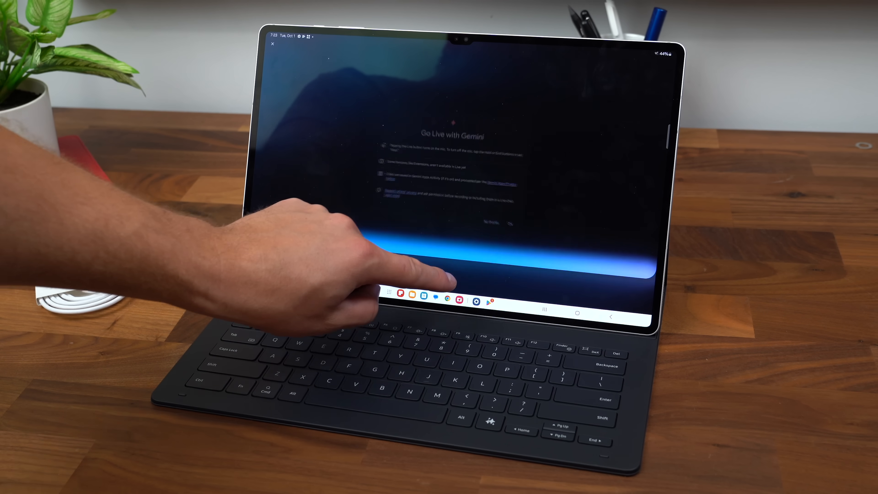
pyautogui.click(508, 223)
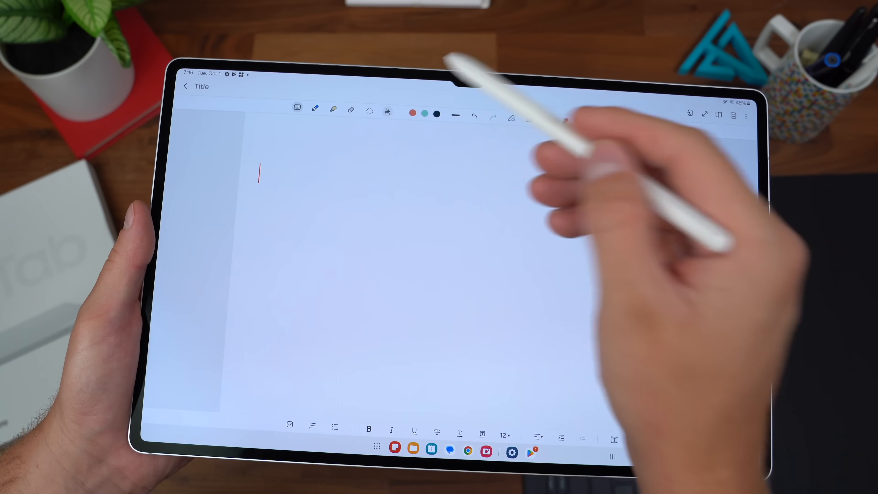
# Enter the voice-to-text line in the blank note and generate a summary of the note.
pyautogui.click(387, 112)
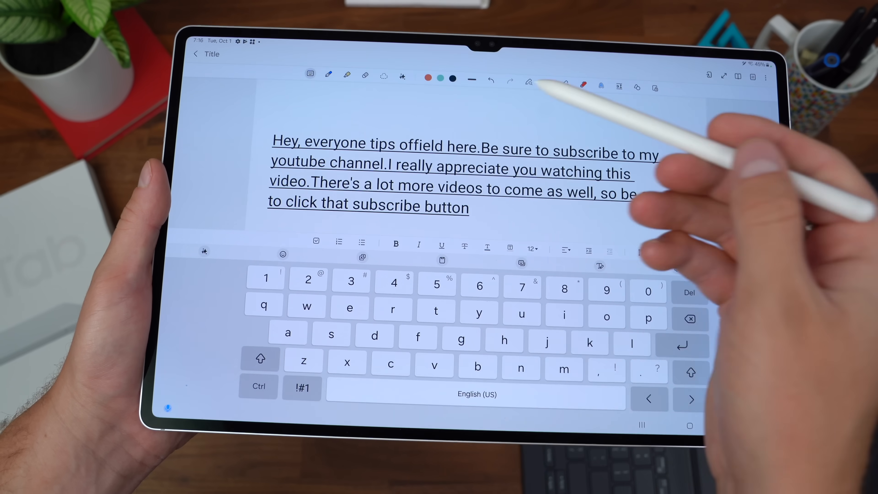
pyautogui.write('Okay, so I use some voice to texas')
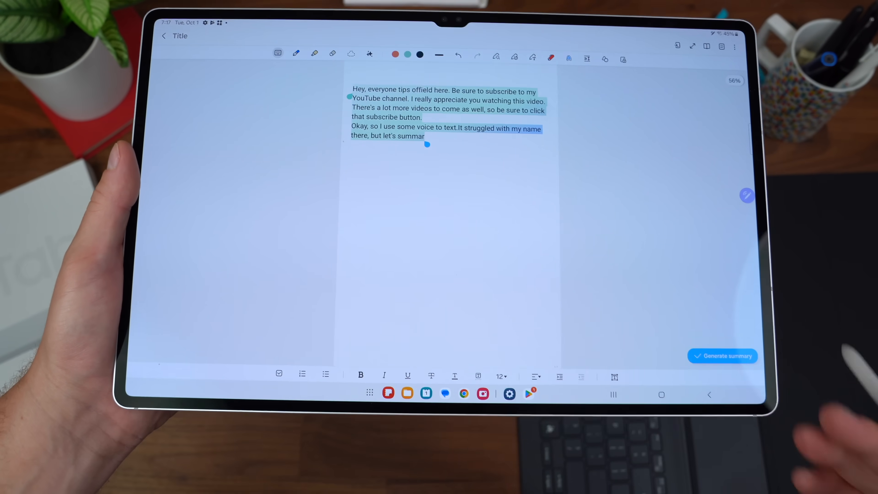
pyautogui.click(722, 356)
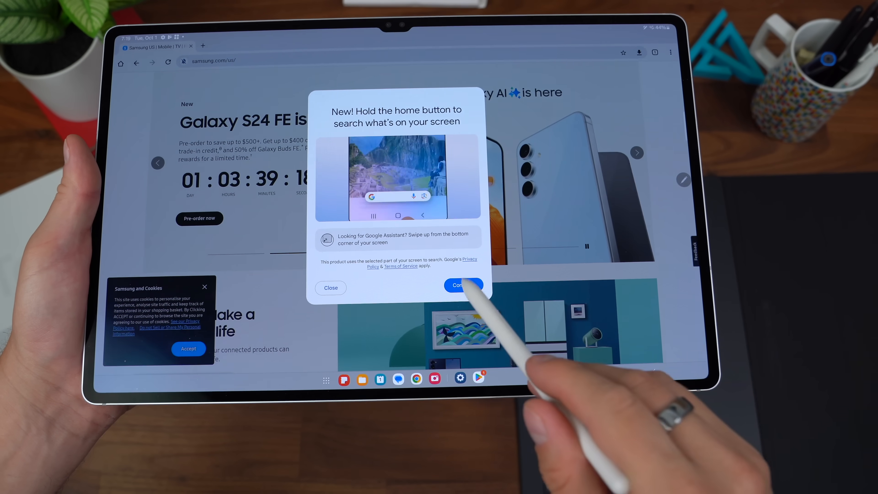
# Accept the Circle to Search introduction to start searching over the Samsung page.
pyautogui.click(463, 285)
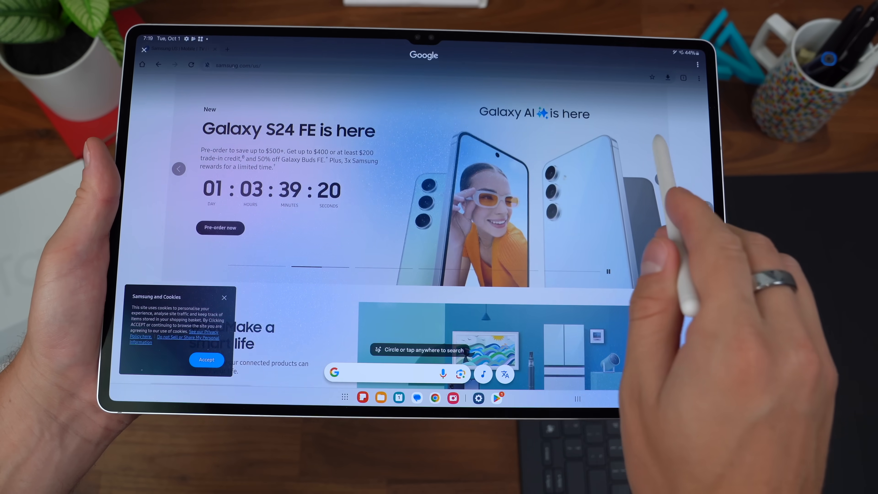